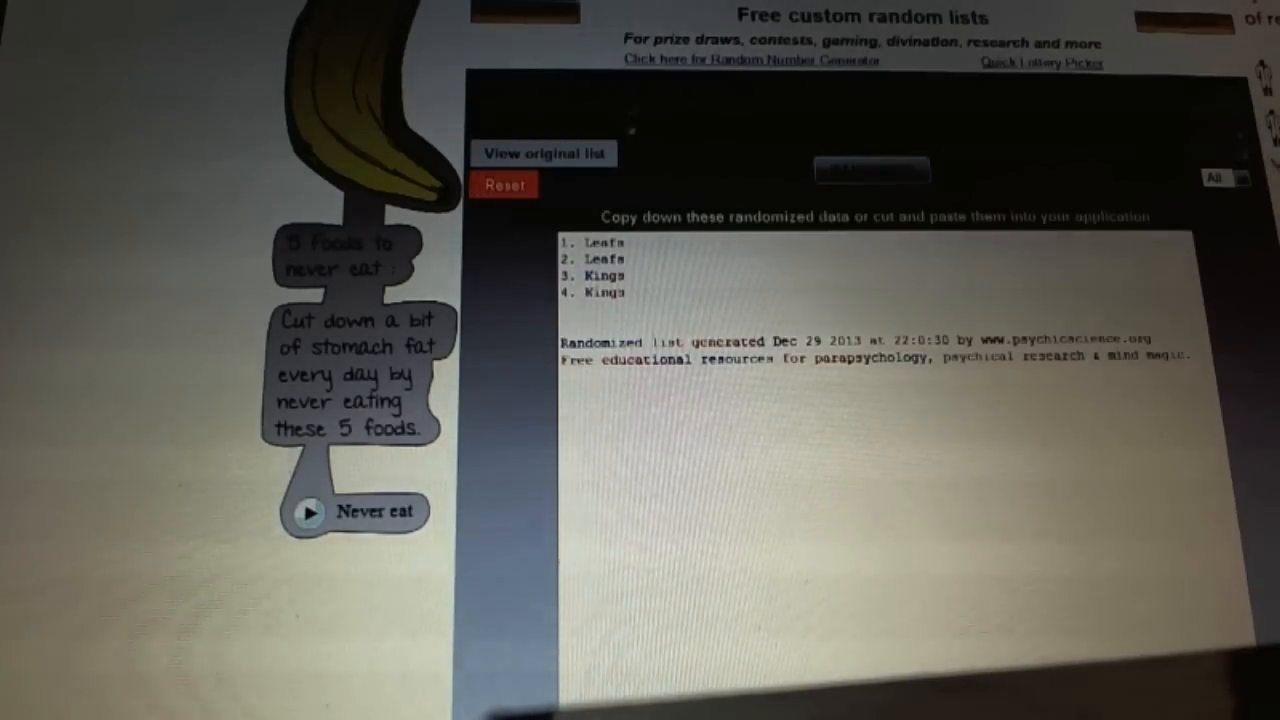
Reshuffle the short hockey team-name lists repeatedly, ending with a new Hawks and Stars order.
left_click(870, 178)
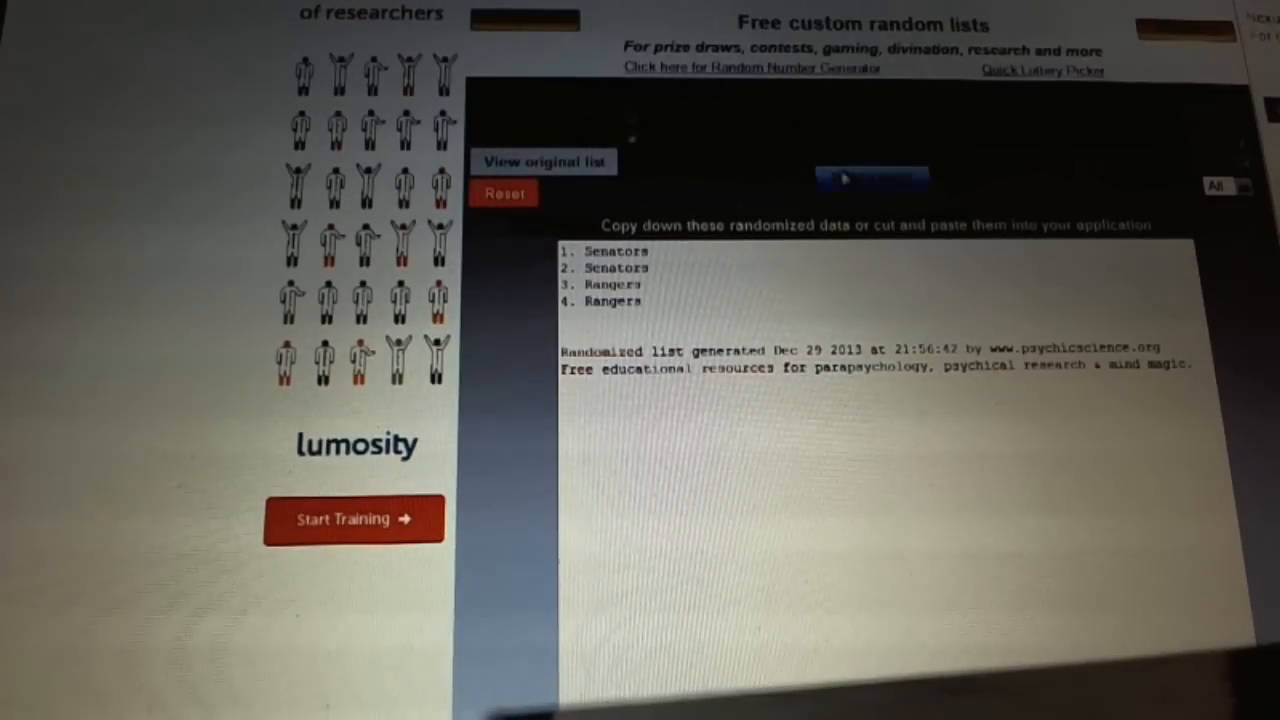
left_click(872, 178)
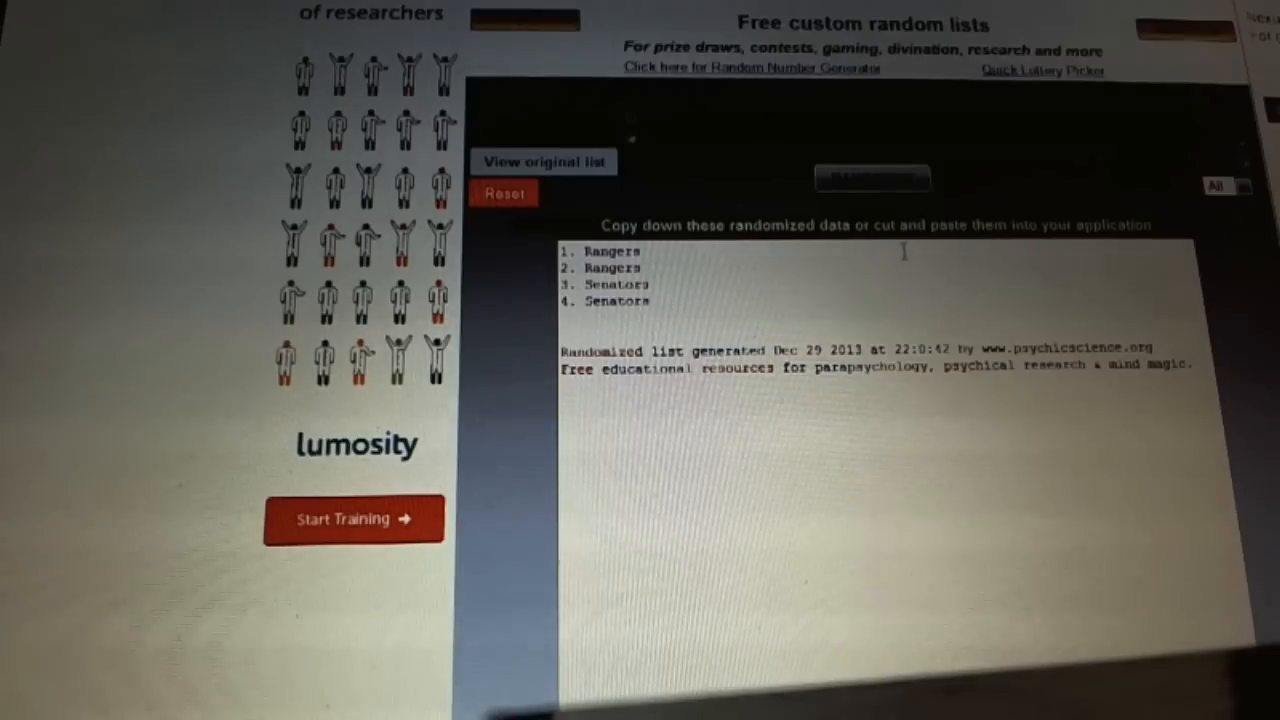
left_click(872, 184)
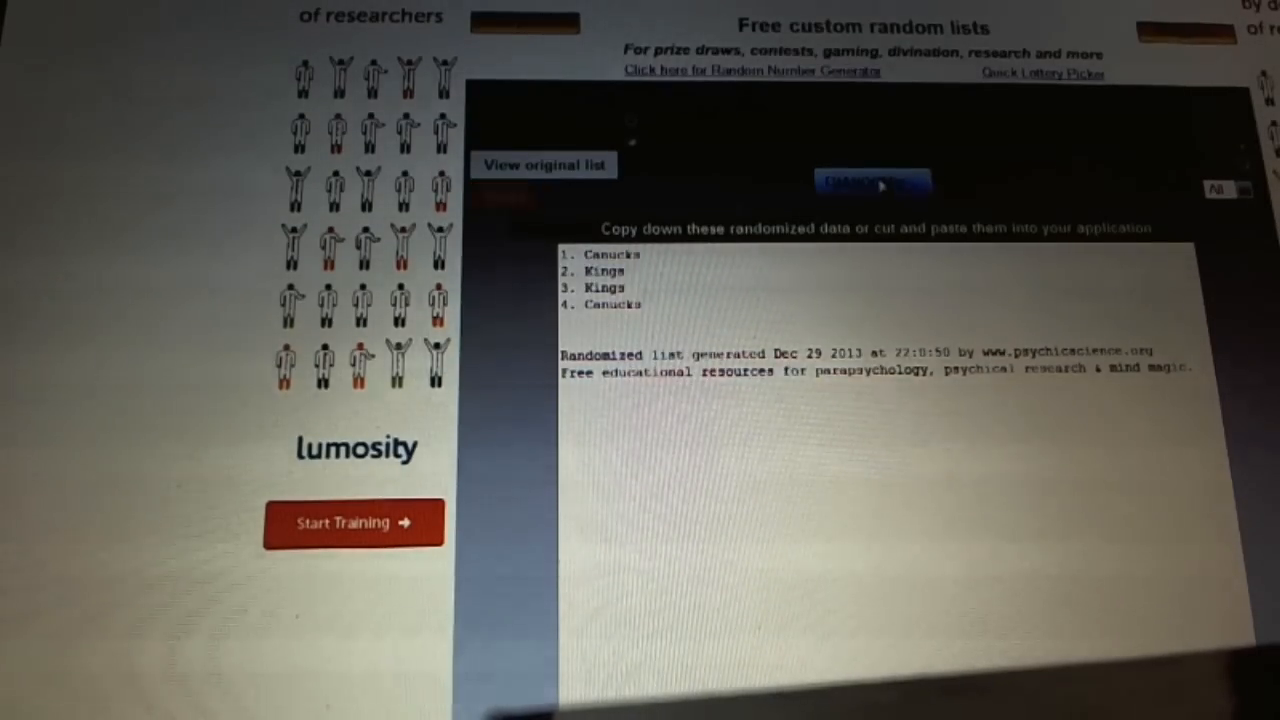
left_click(872, 182)
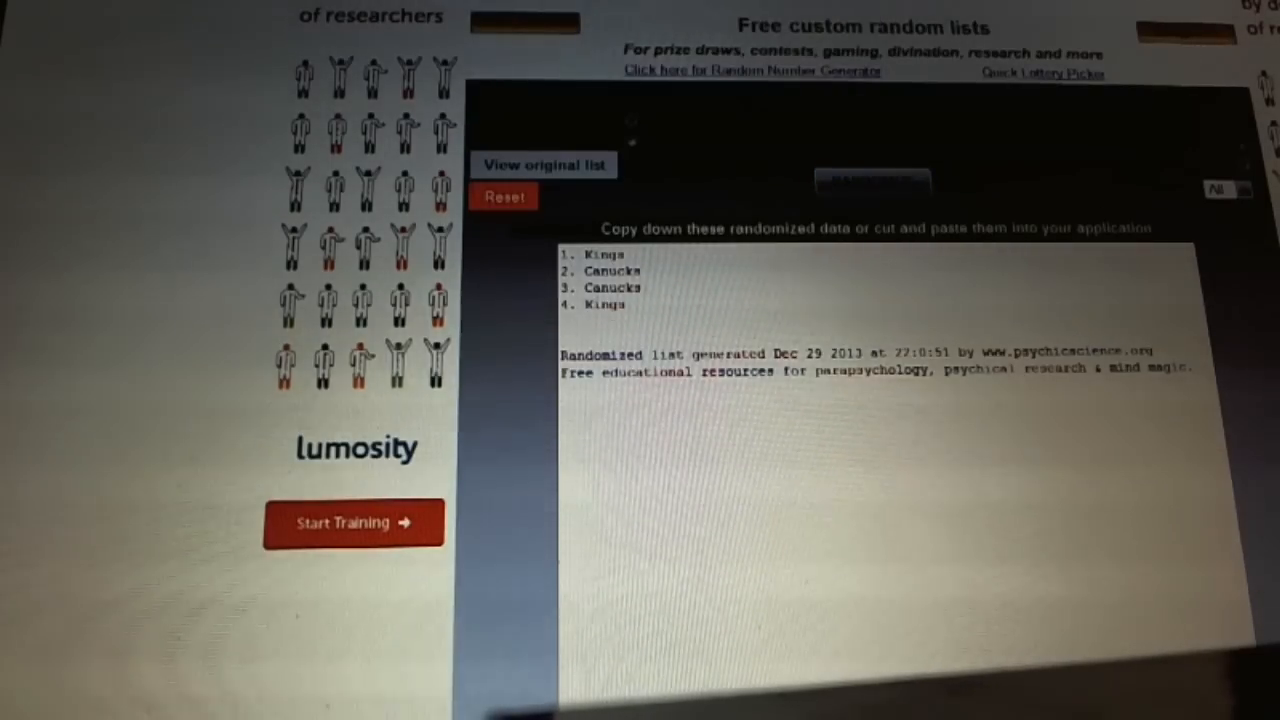
left_click(872, 184)
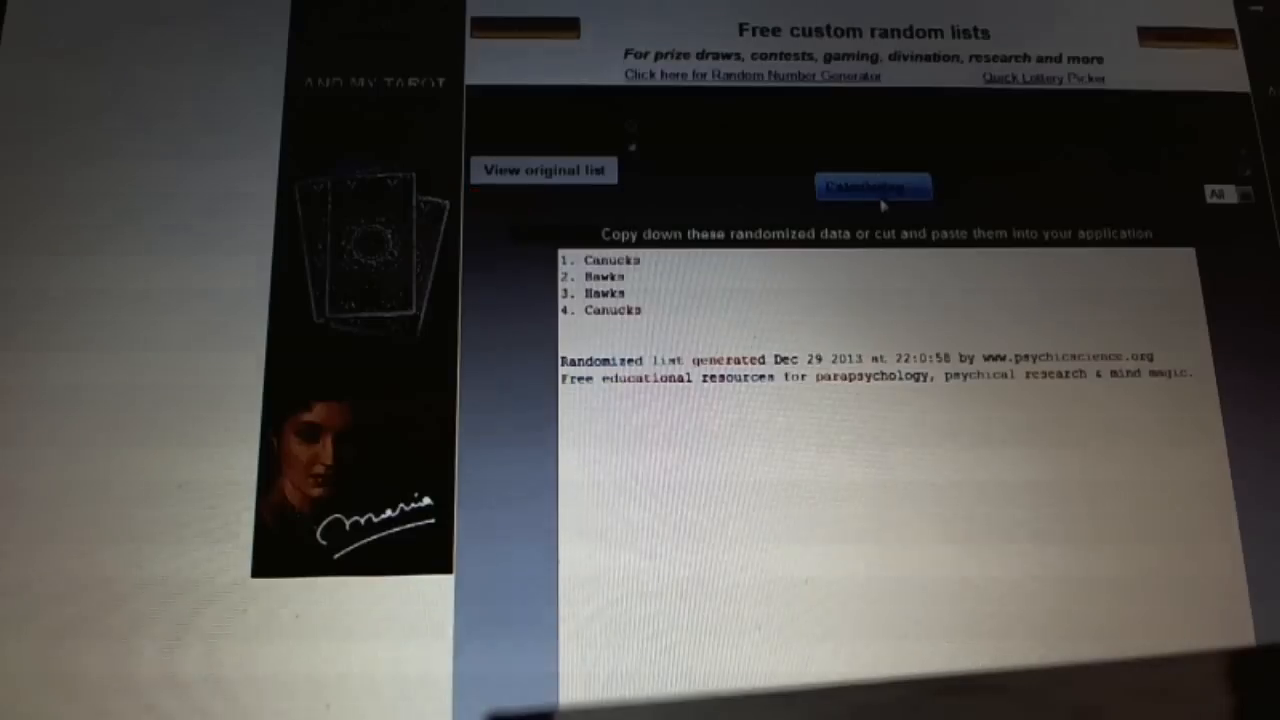
left_click(872, 188)
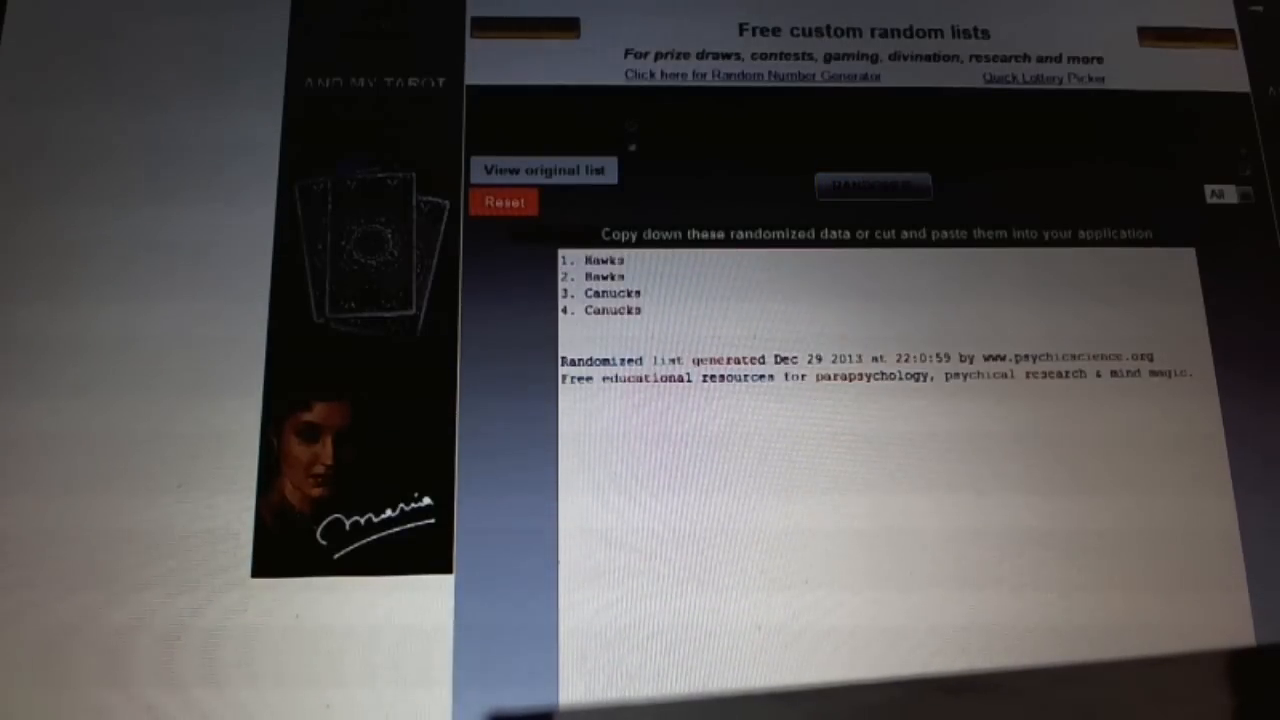
left_click(872, 180)
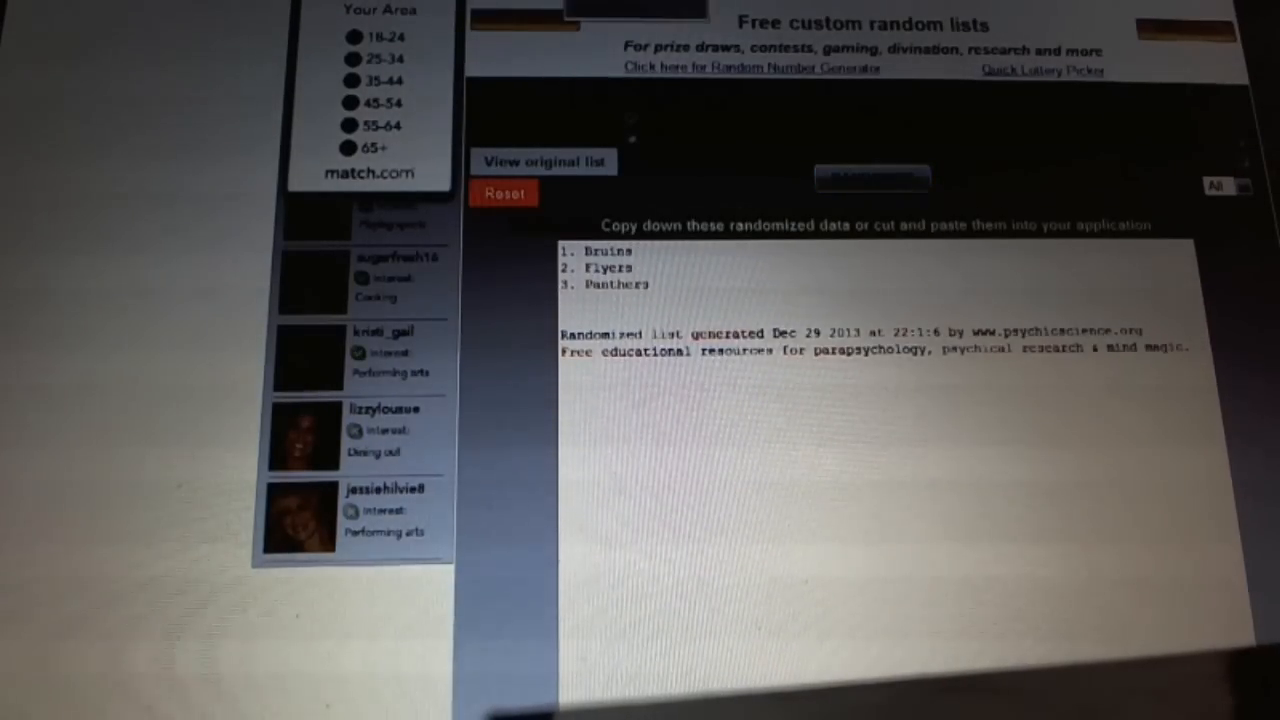
left_click(872, 176)
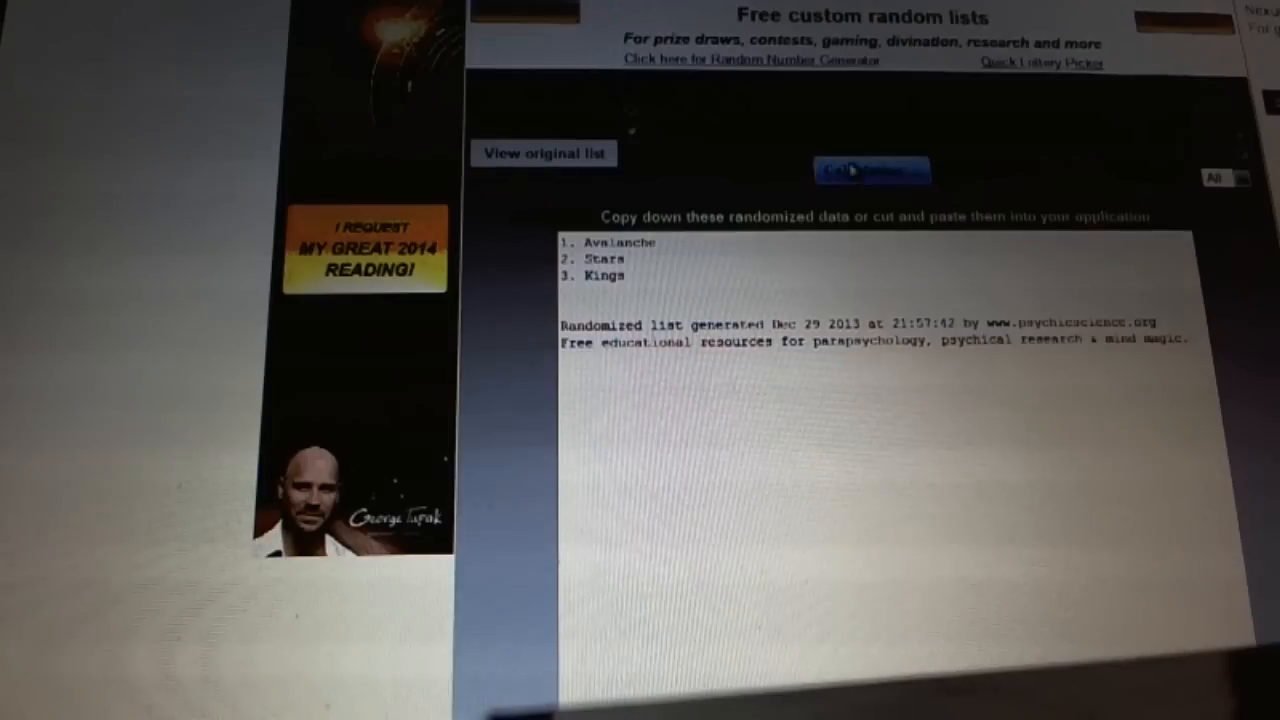
left_click(872, 168)
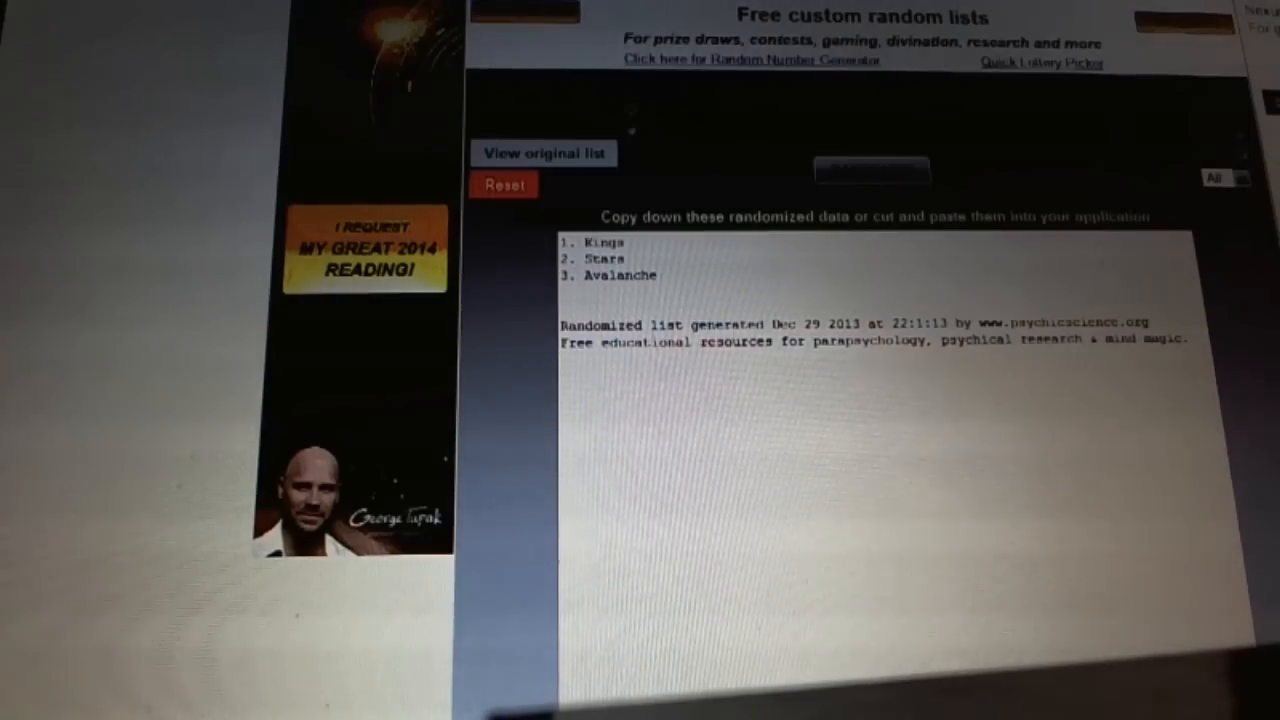
left_click(872, 176)
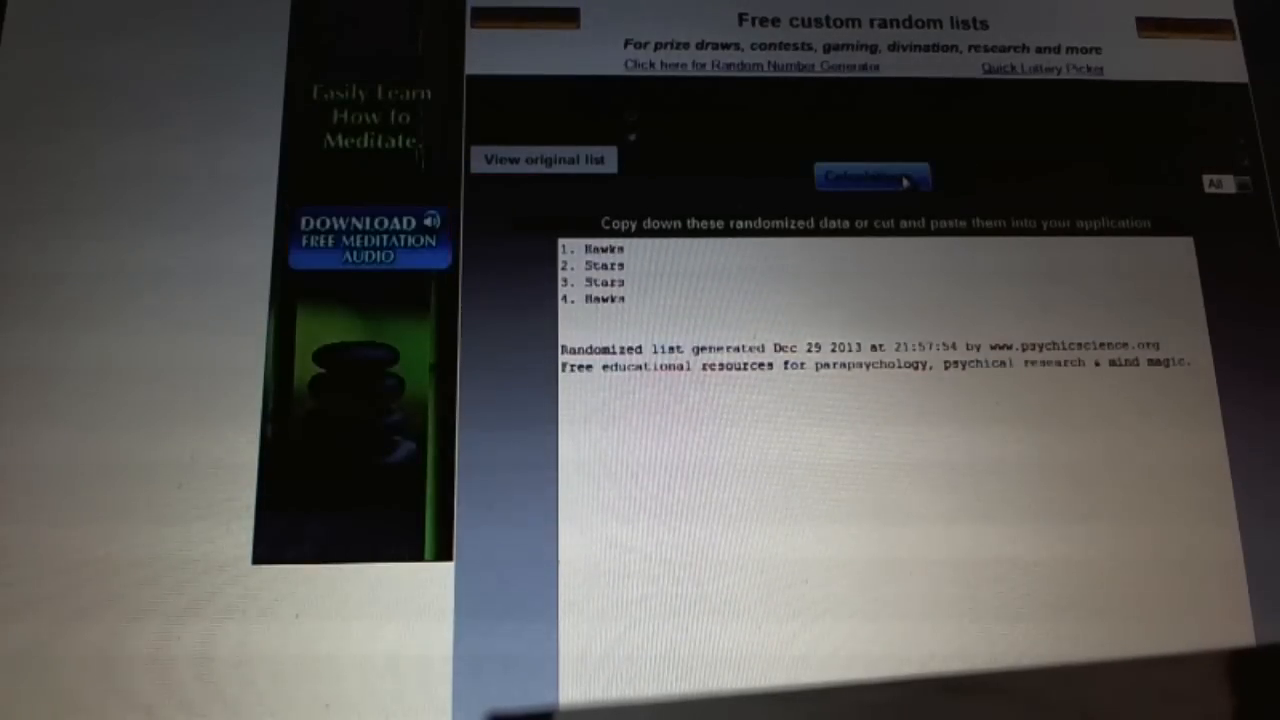
left_click(872, 176)
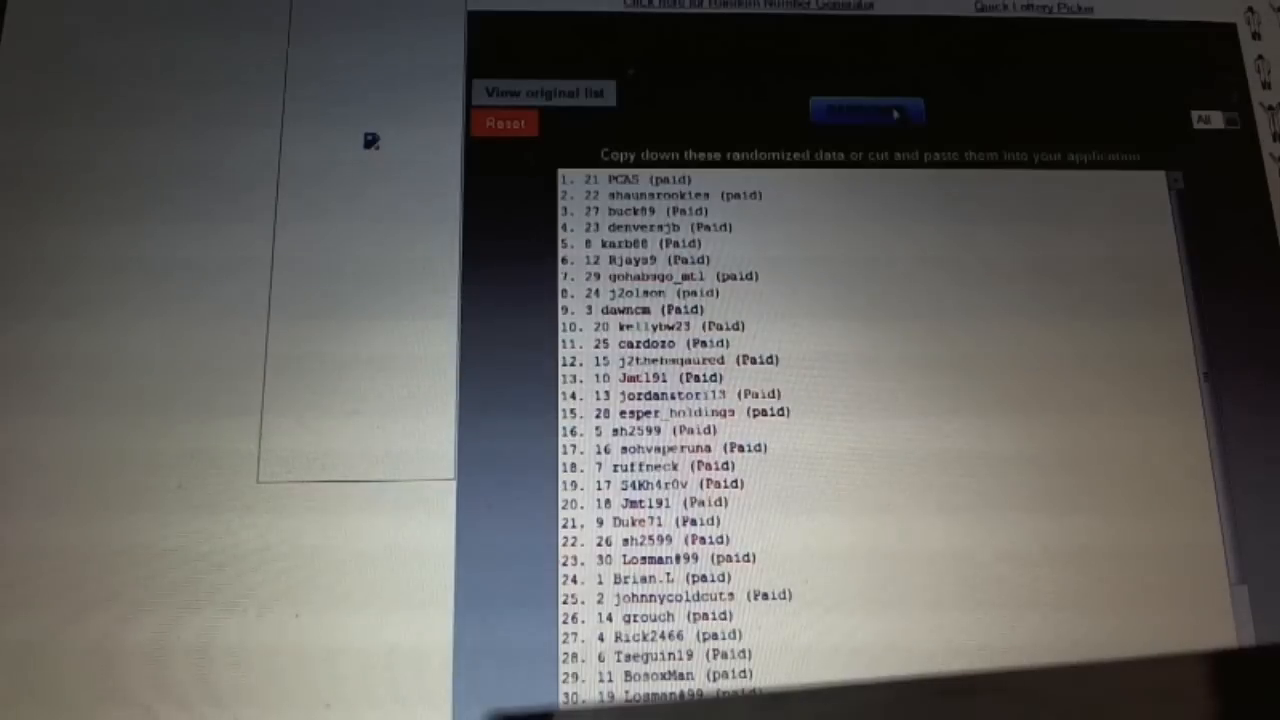
Reshuffle the ~30 paid participant names into a fresh random order.
left_click(866, 112)
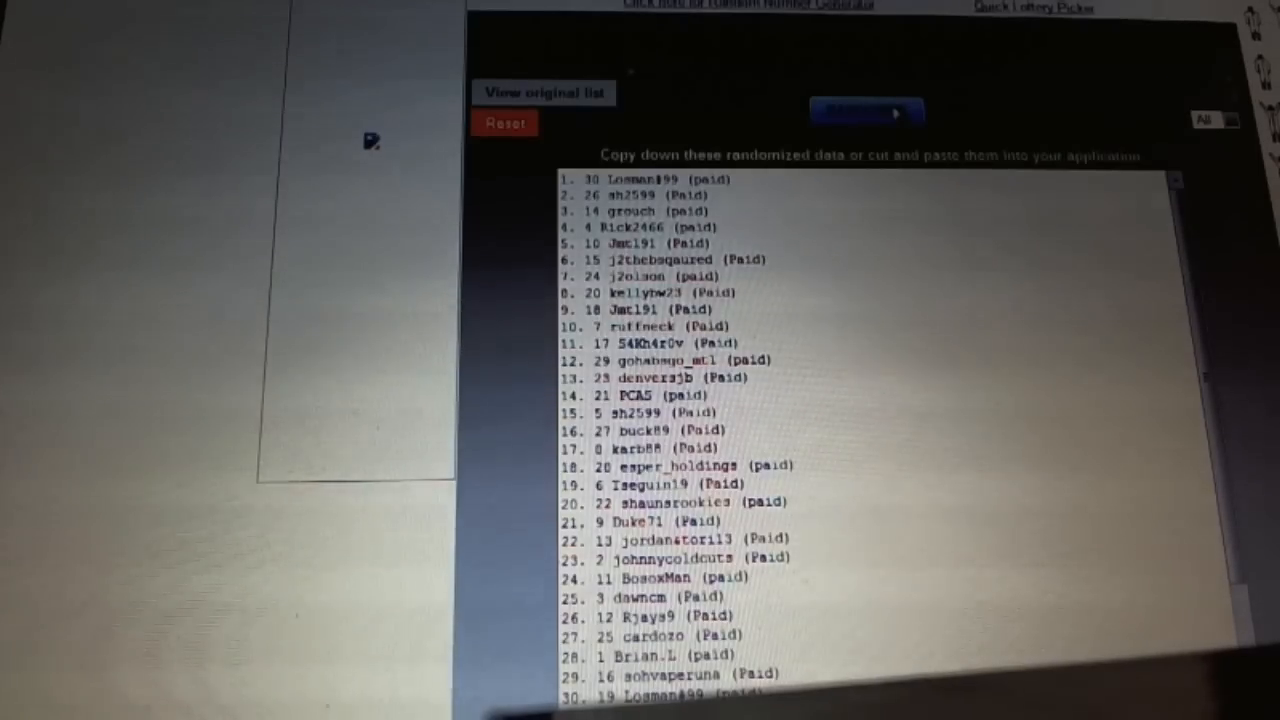
left_click(864, 112)
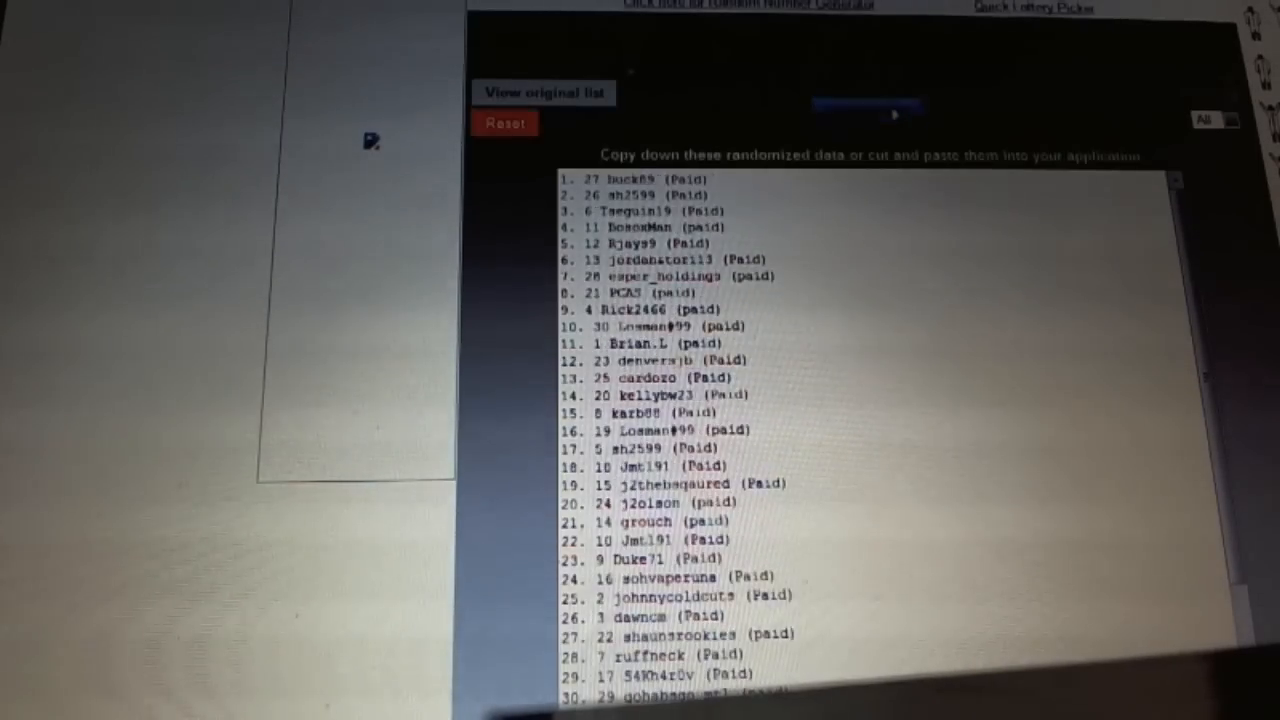
left_click(866, 112)
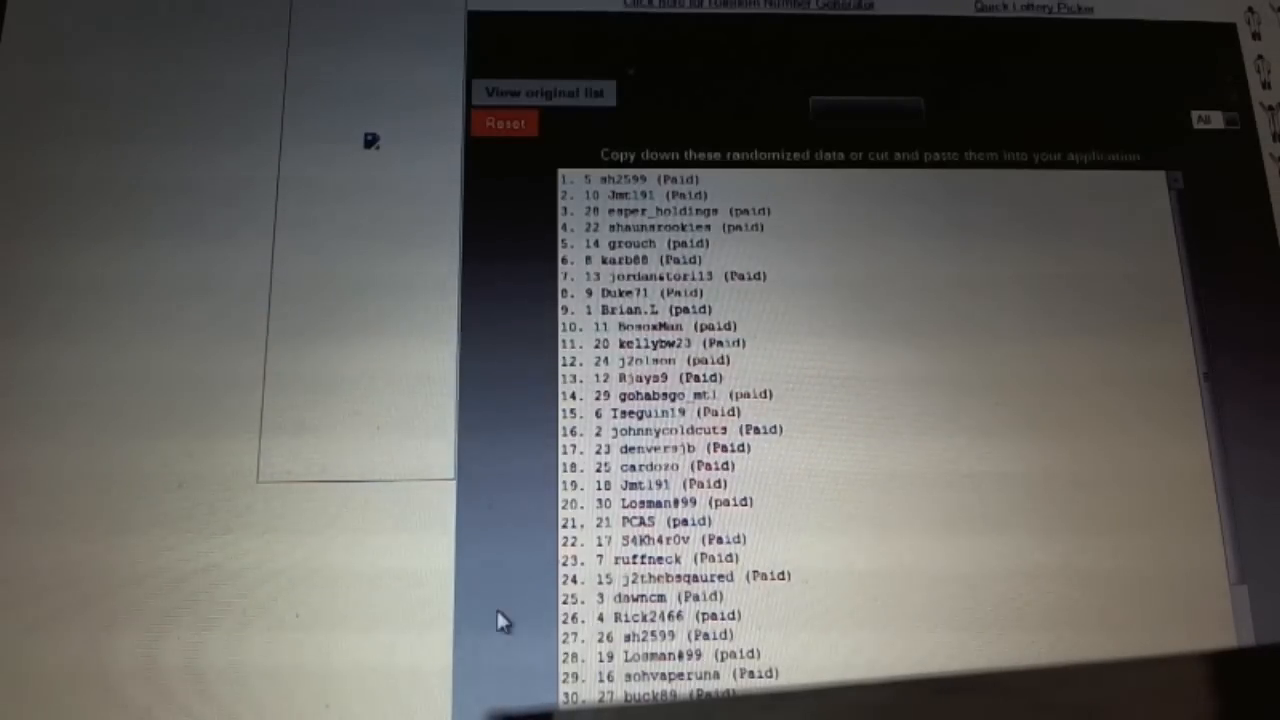
mouse_move(824, 260)
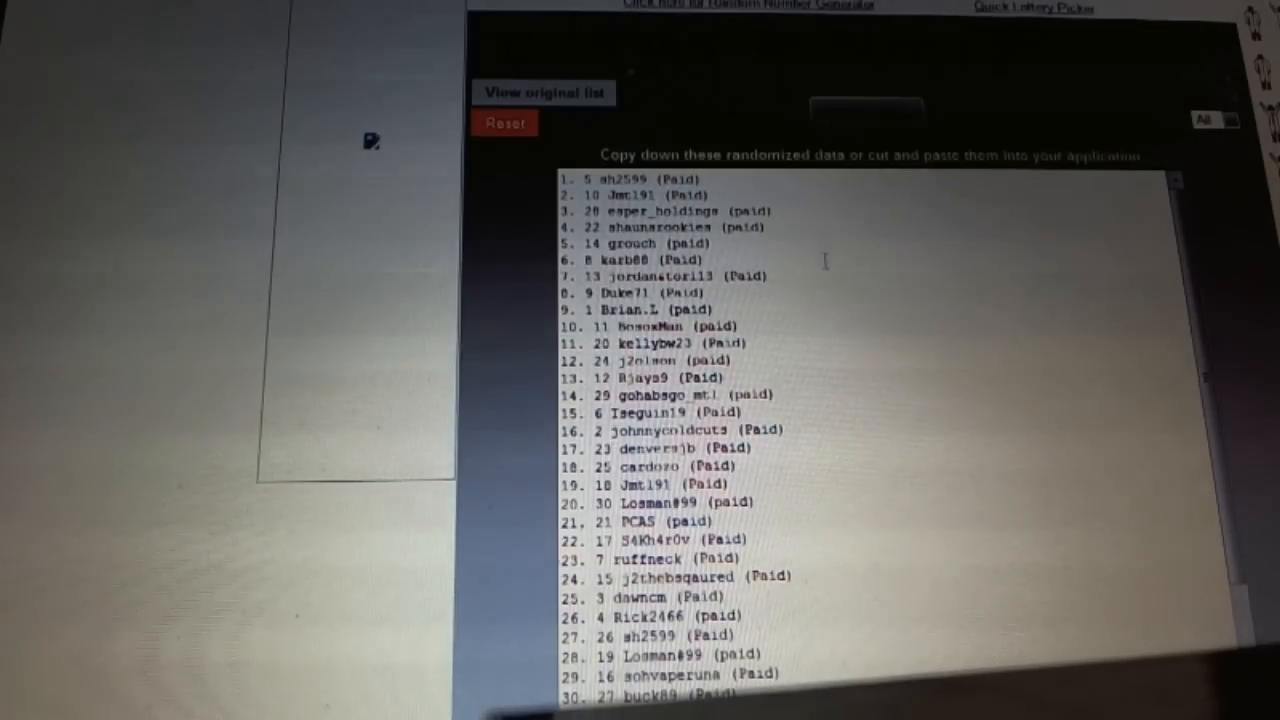